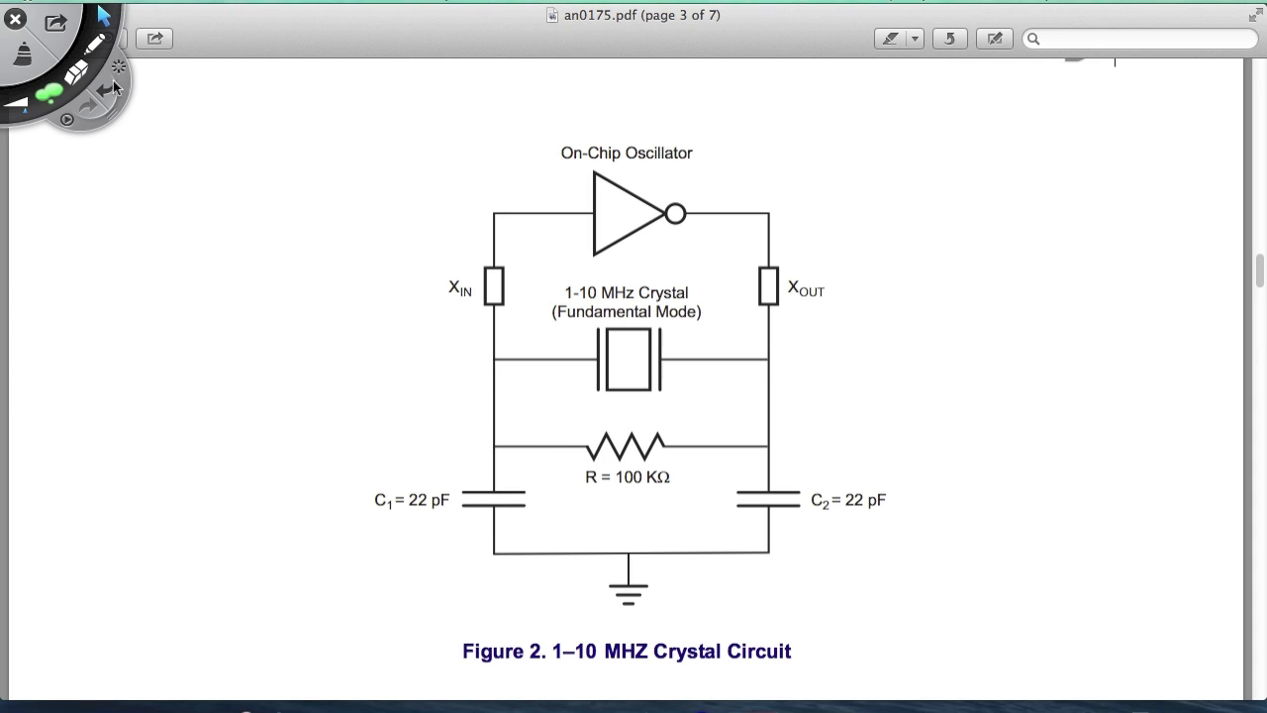
Circle the 100 KΩ resistor in green, then switch the annotation ink to black
{"action": "left_click_drag", "start_coordinate": [574, 445], "coordinate": [693, 445]}
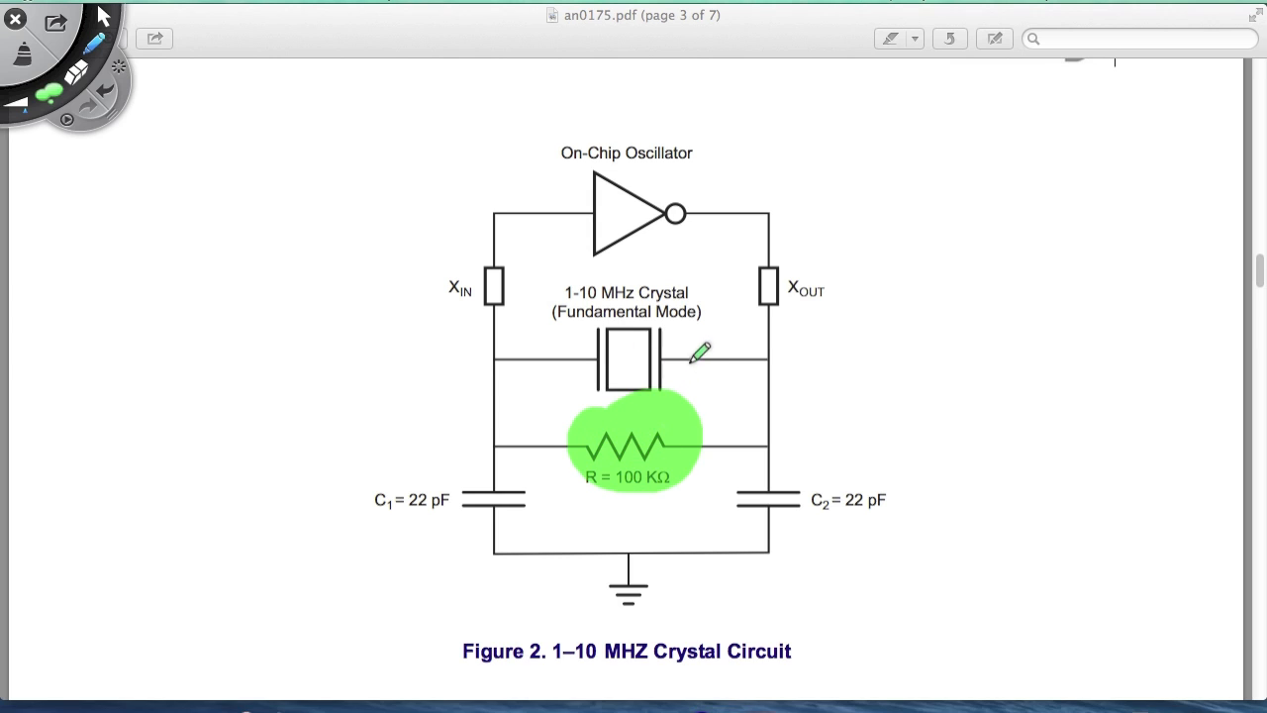
{"action": "mouse_move", "coordinate": [830, 229]}
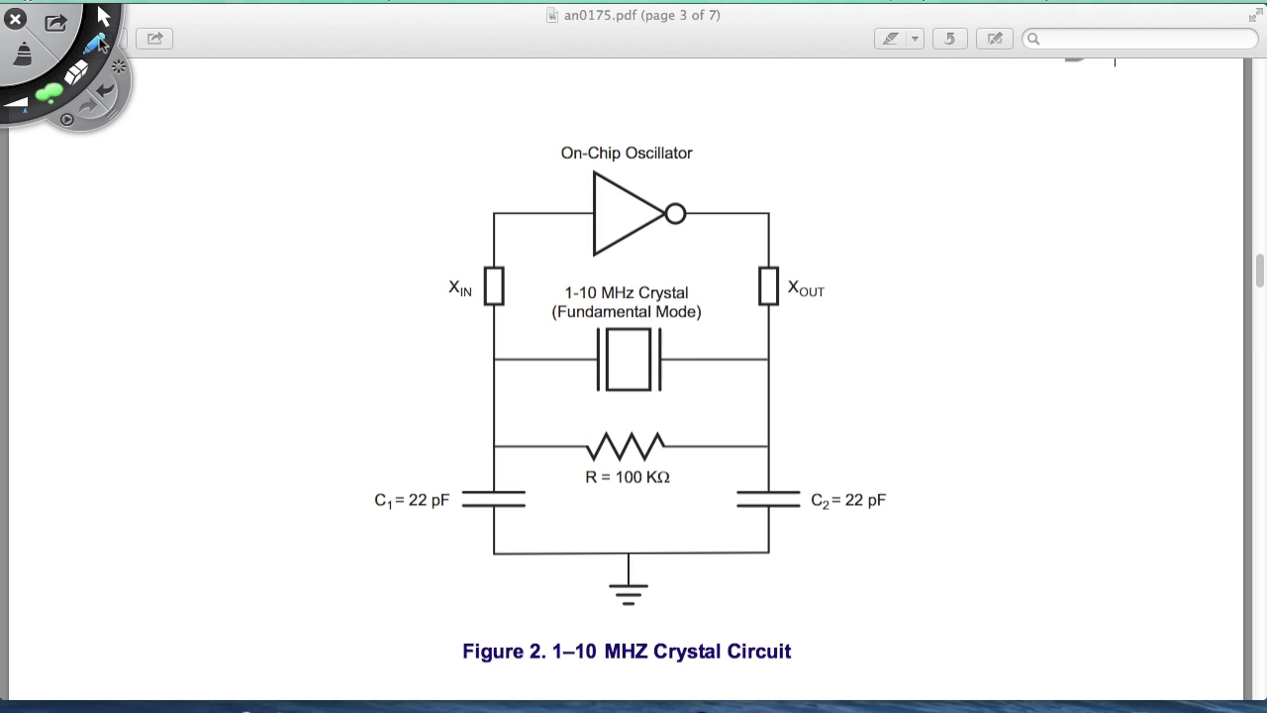
{"action": "left_click", "coordinate": [77, 71]}
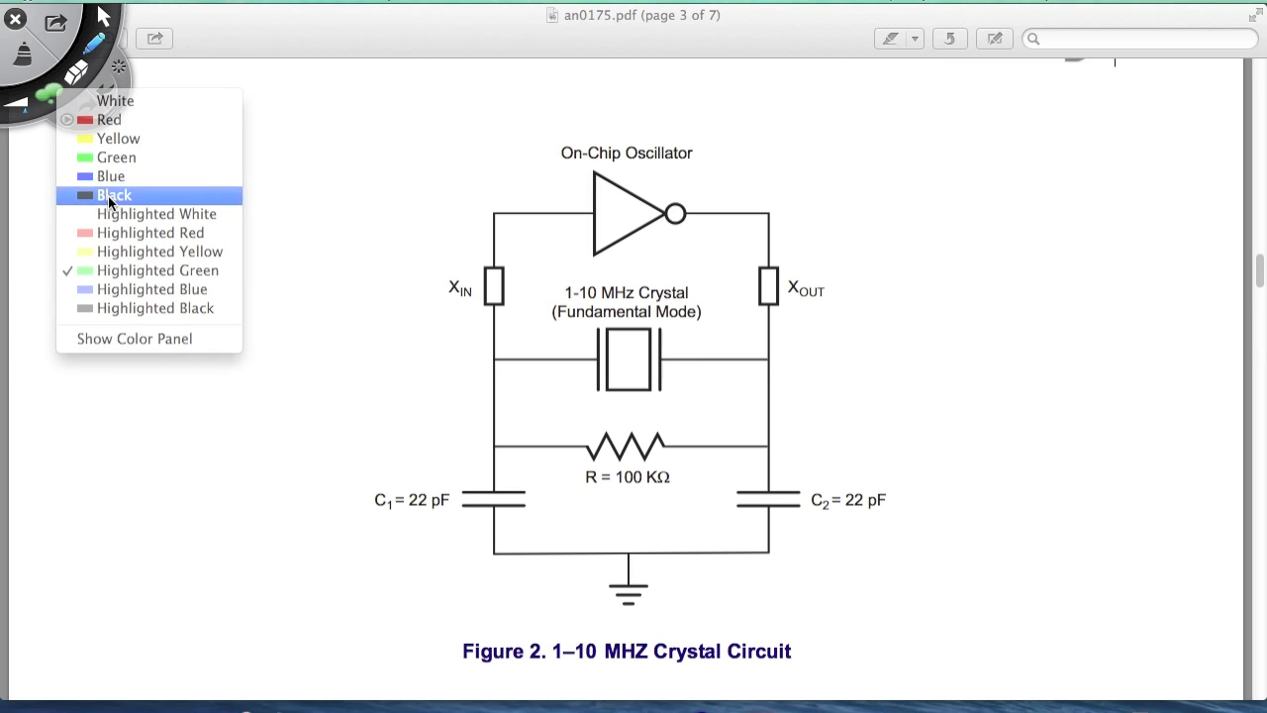
{"action": "left_click", "coordinate": [113, 195]}
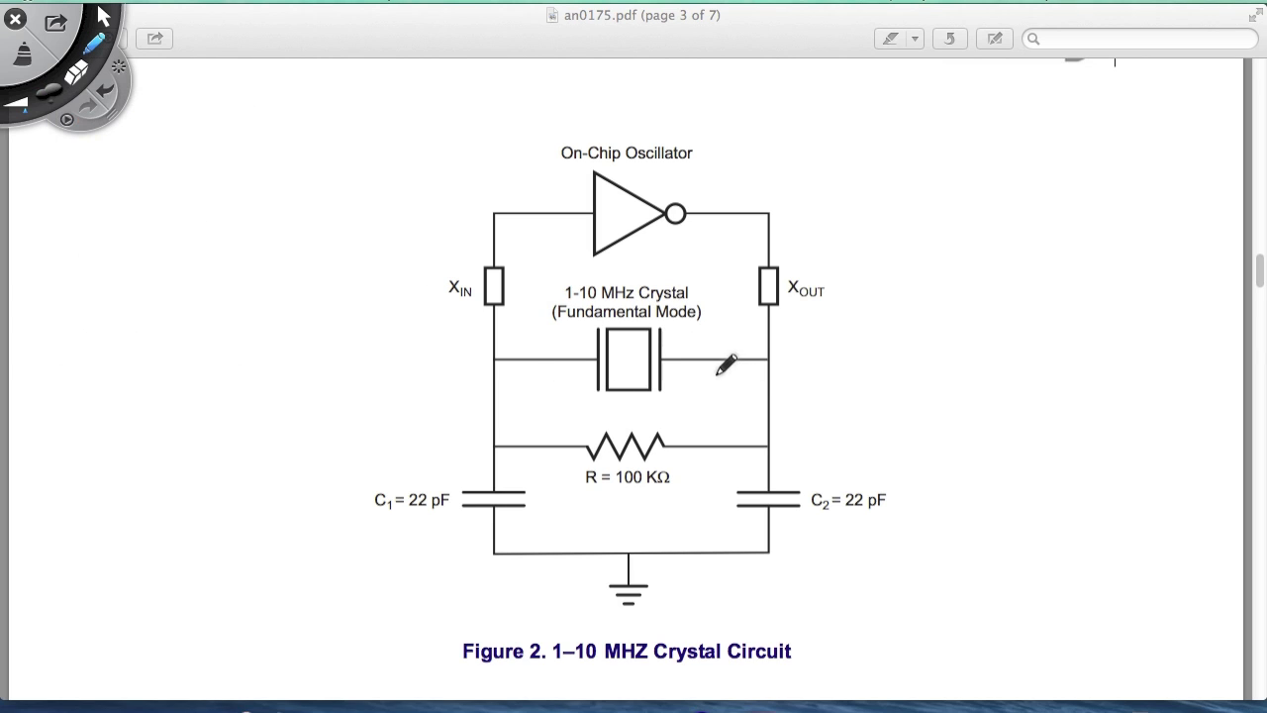
{"action": "mouse_move", "coordinate": [713, 332]}
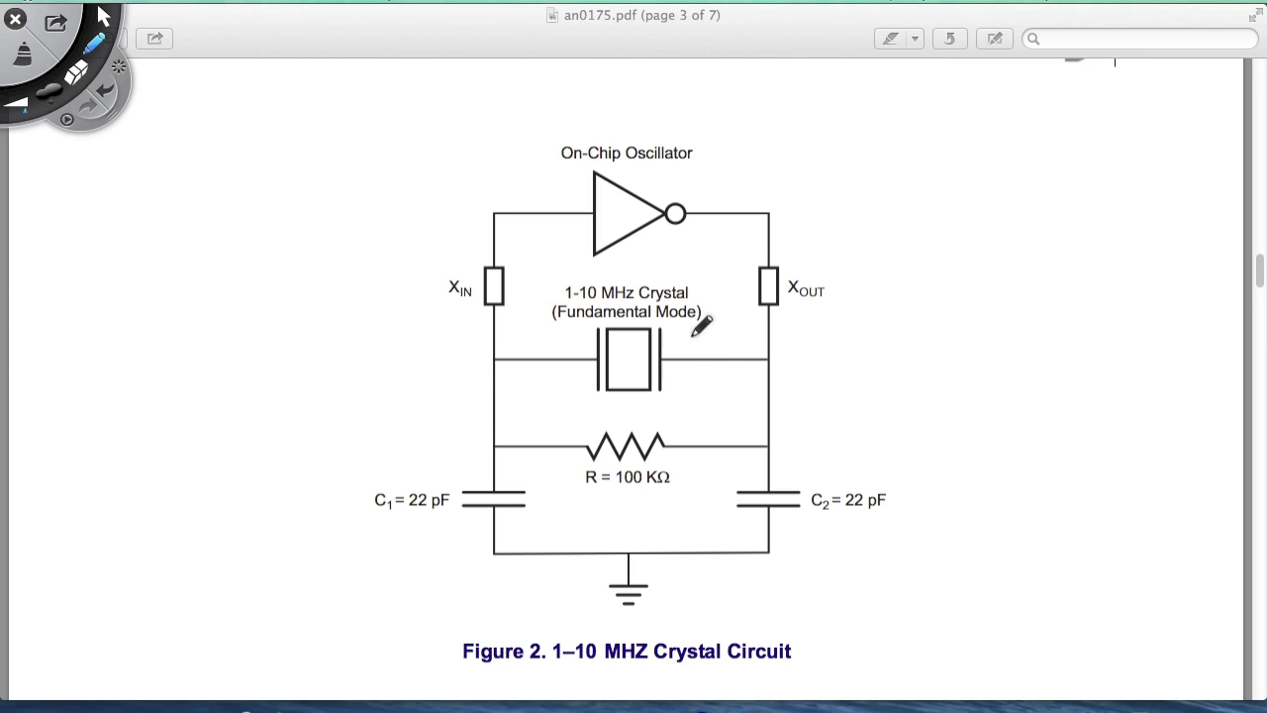
{"action": "mouse_move", "coordinate": [721, 329]}
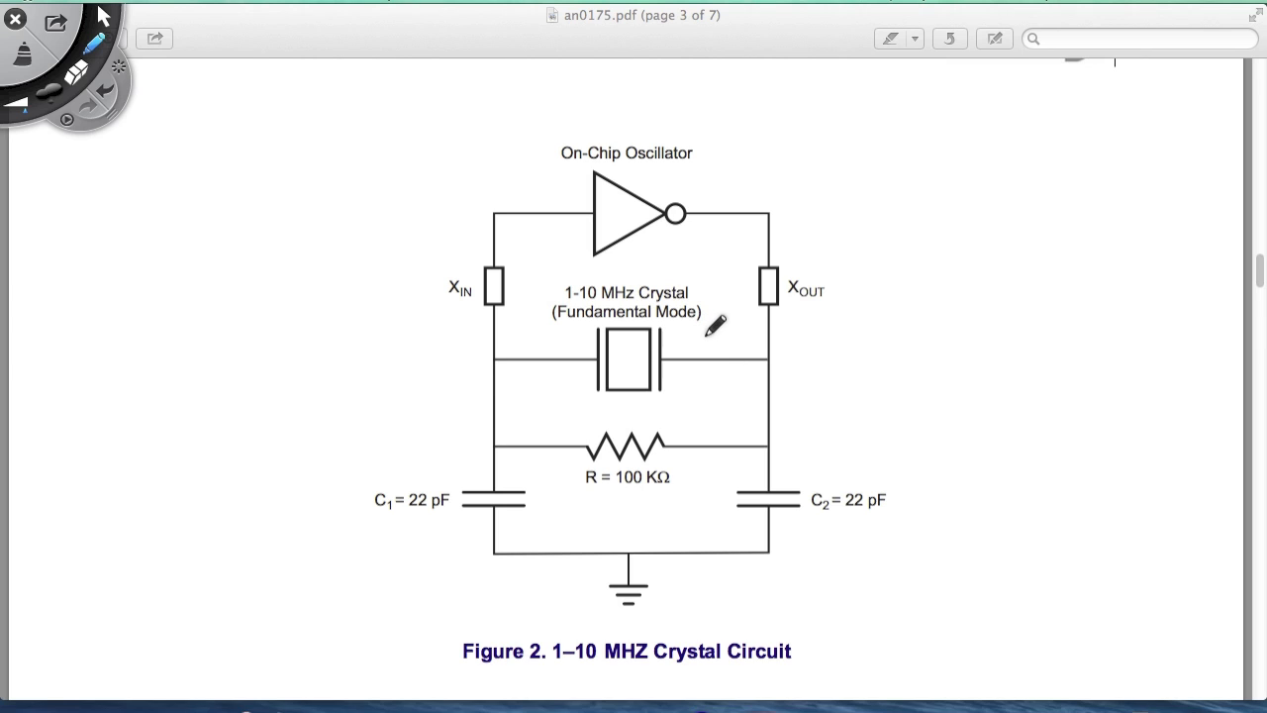
{"action": "mouse_move", "coordinate": [880, 279]}
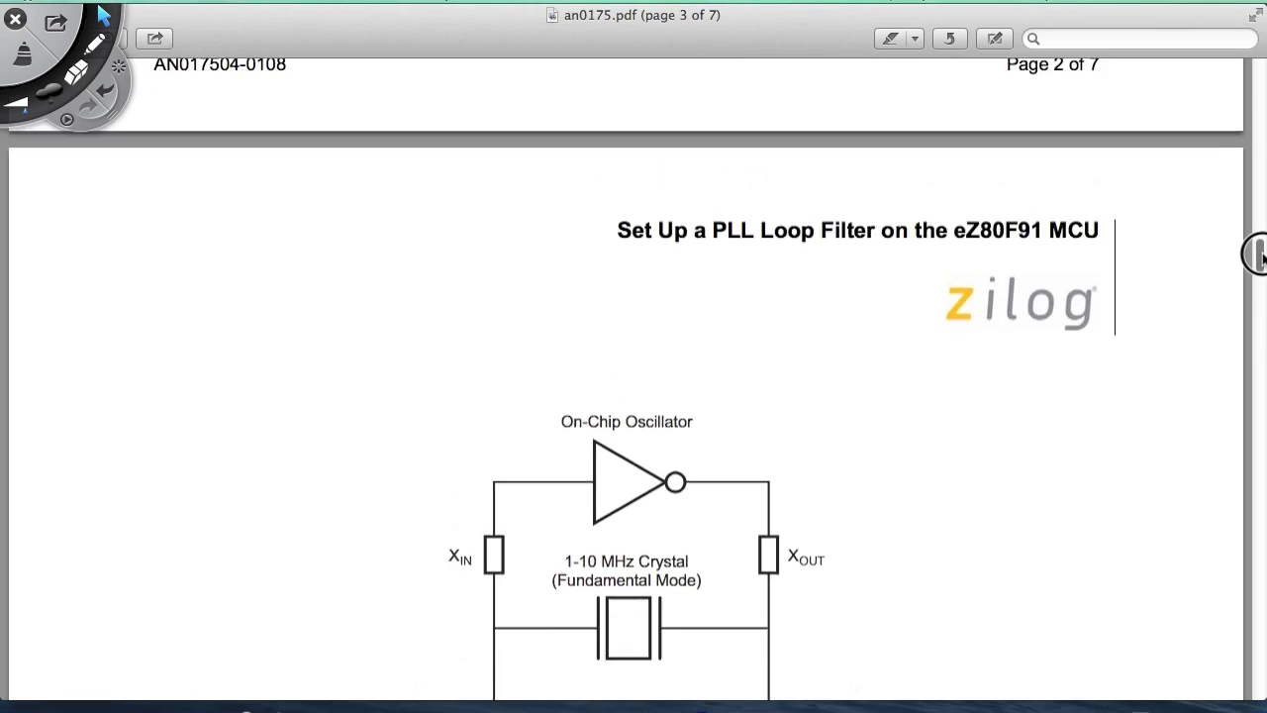
Scroll to page 2 to show the System Clock Generation Block diagram
{"action": "scroll", "scroll_direction": "down", "scroll_amount": 3}
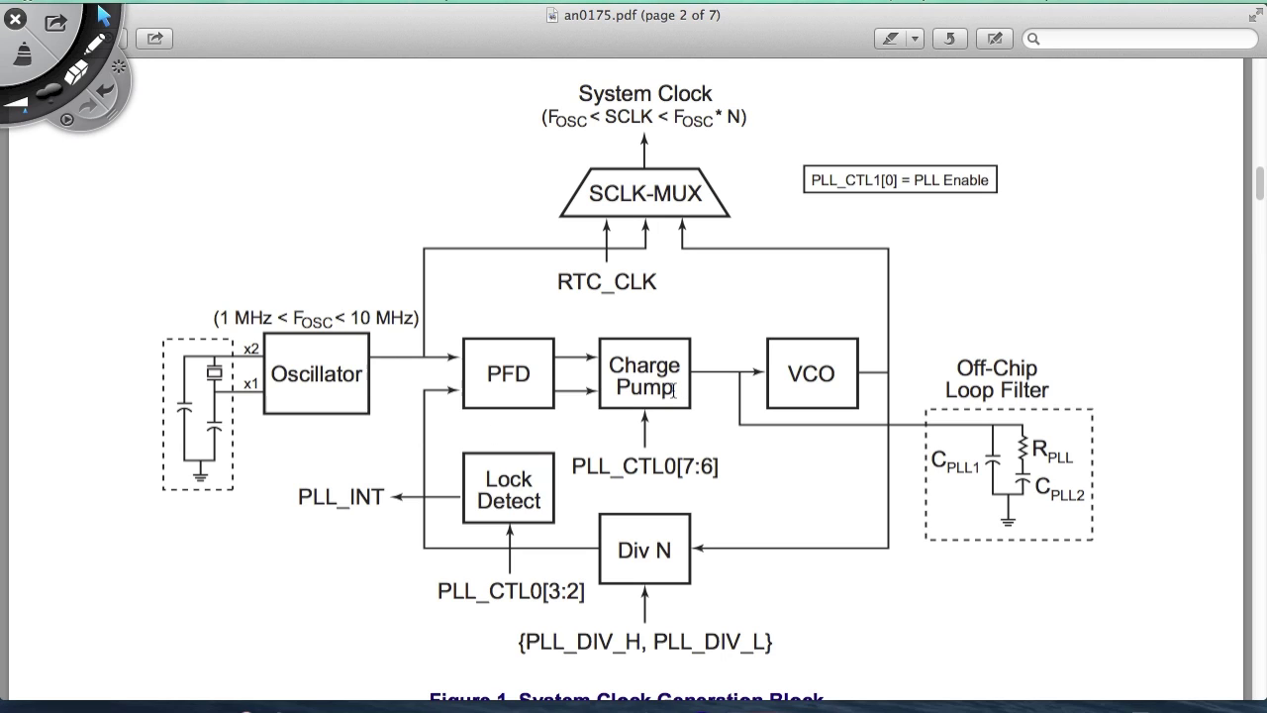
{"action": "mouse_move", "coordinate": [351, 354]}
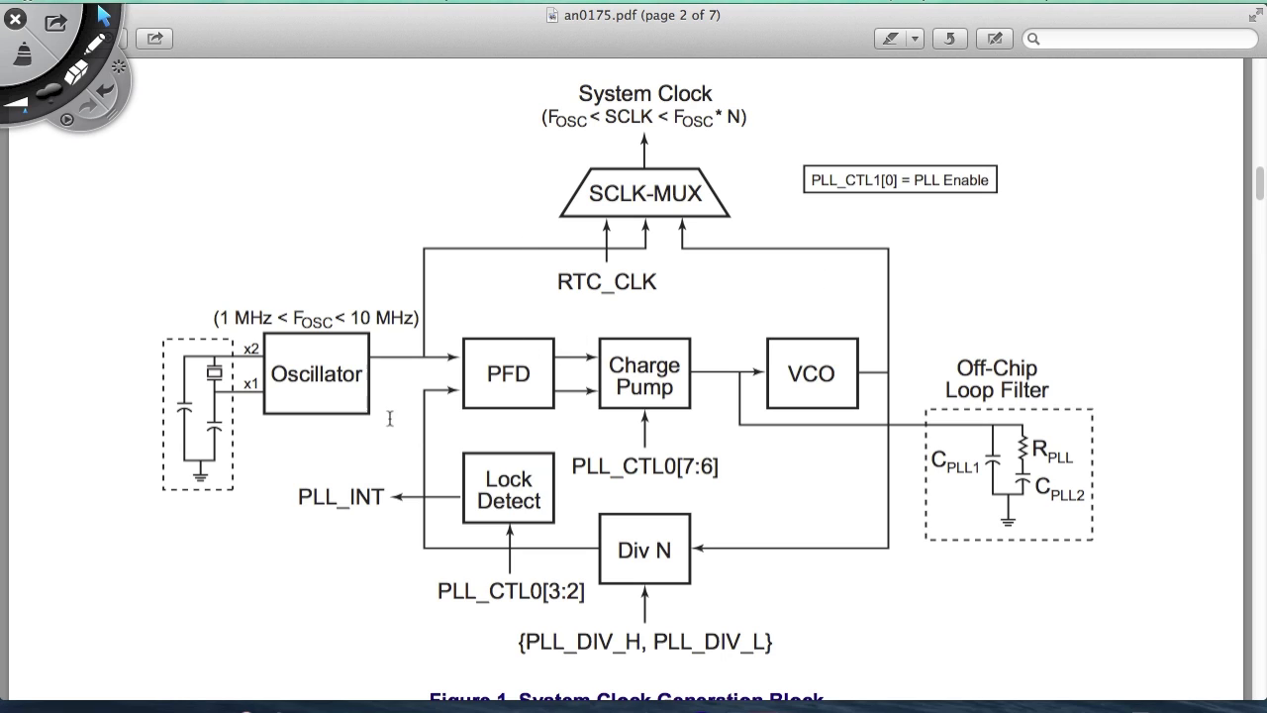
{"action": "mouse_move", "coordinate": [389, 418]}
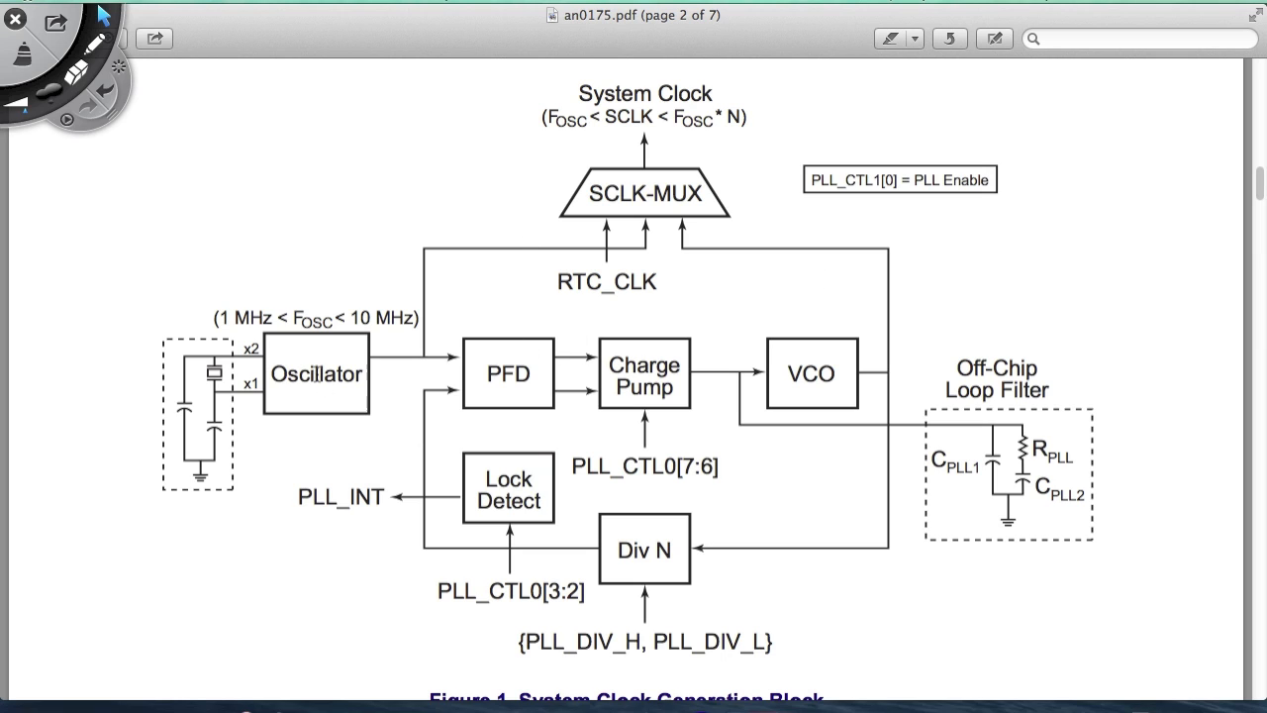
{"action": "mouse_move", "coordinate": [317, 373]}
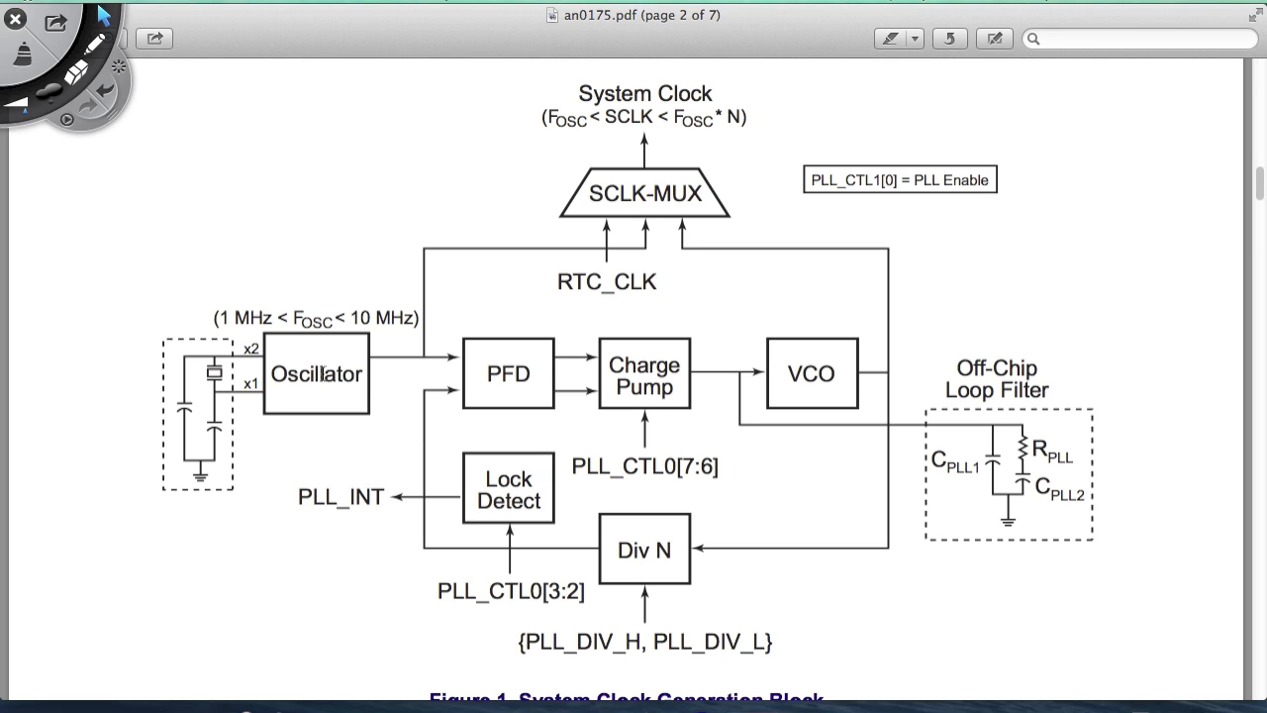
{"action": "mouse_move", "coordinate": [462, 245]}
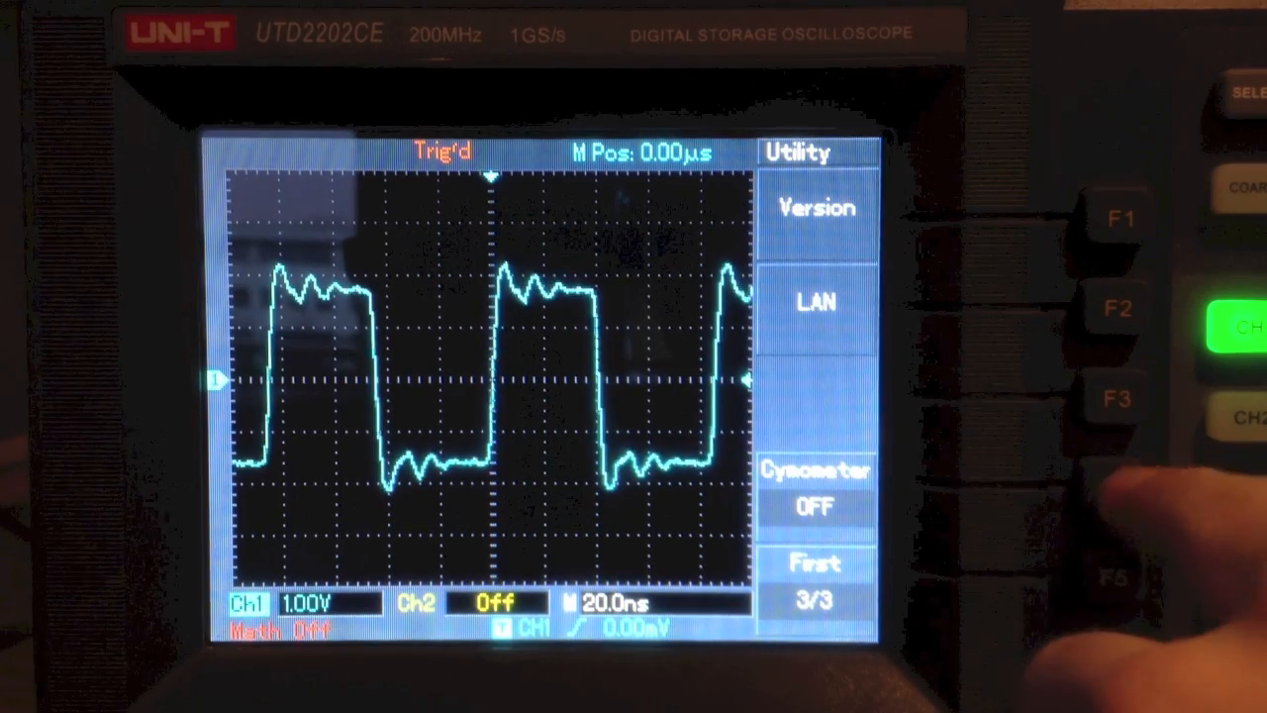
Turn the oscilloscope's Cycometer on, reading 11.7282 MHz
{"action": "left_click", "coordinate": [1111, 501]}
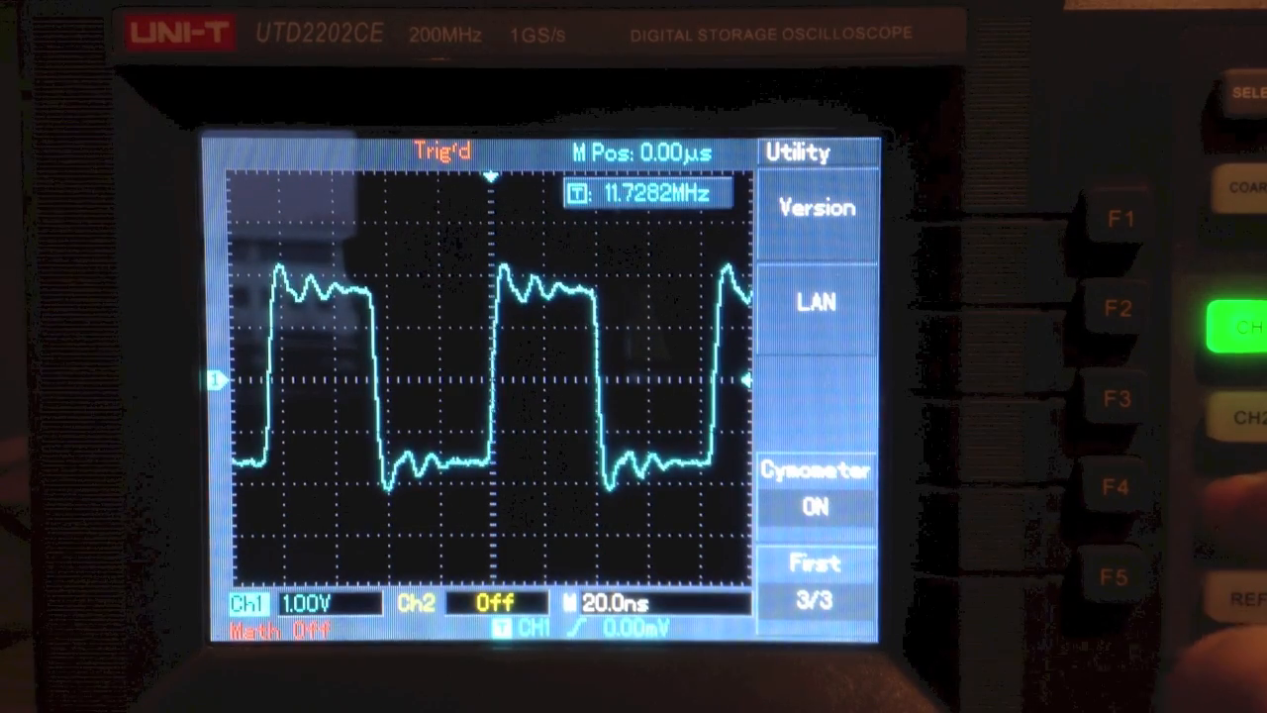